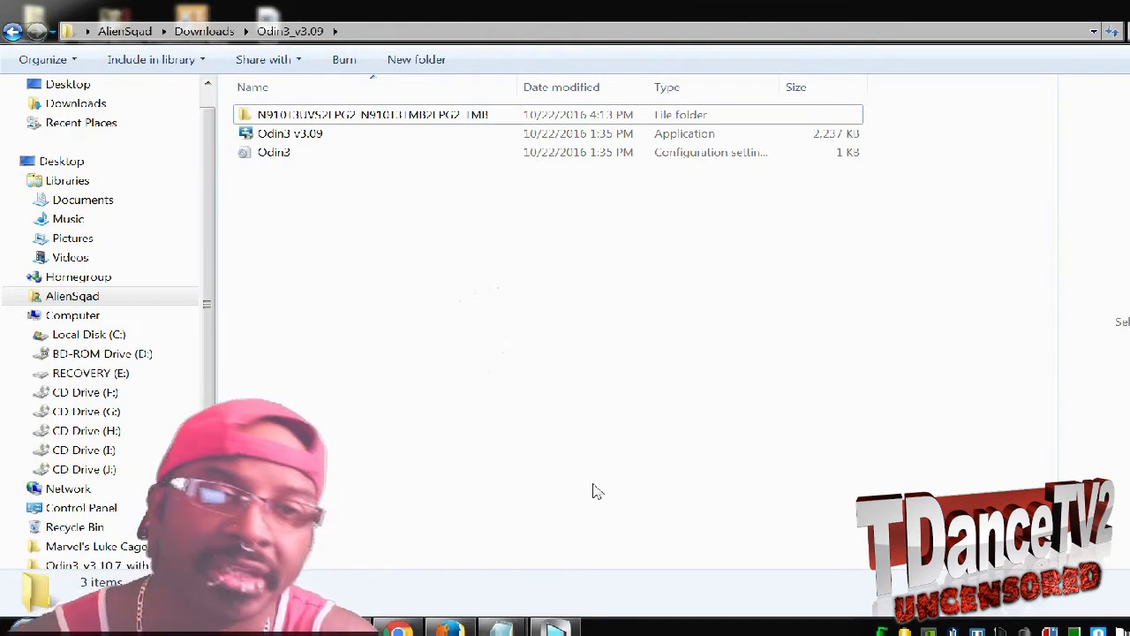
{"action": "mouse_move", "coordinate": [541, 495]}
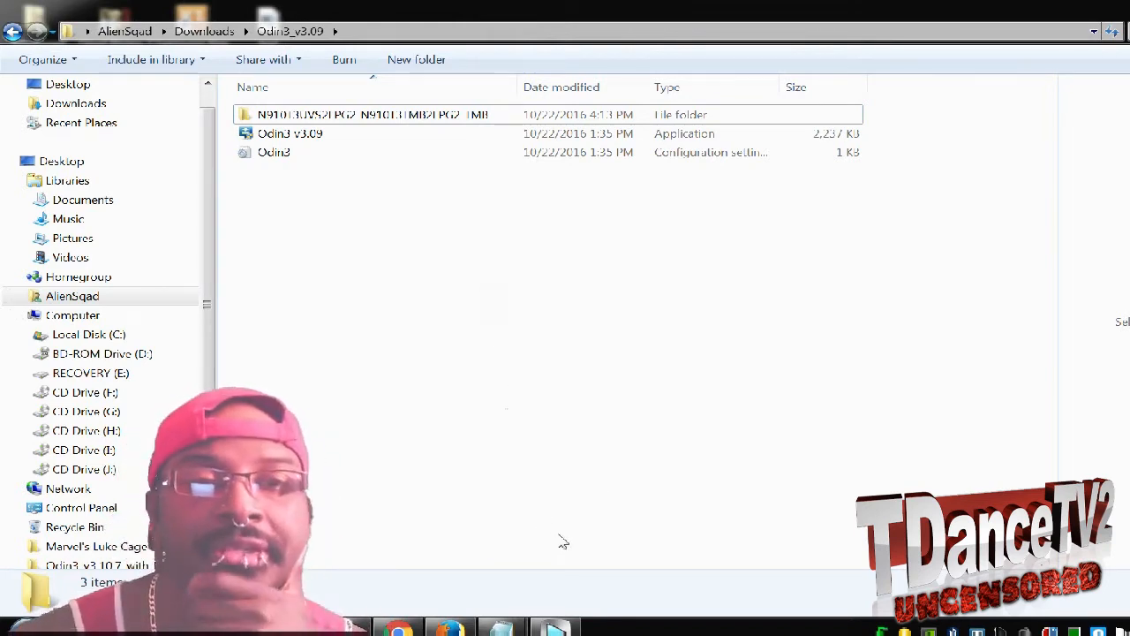
{"action": "mouse_move", "coordinate": [491, 563]}
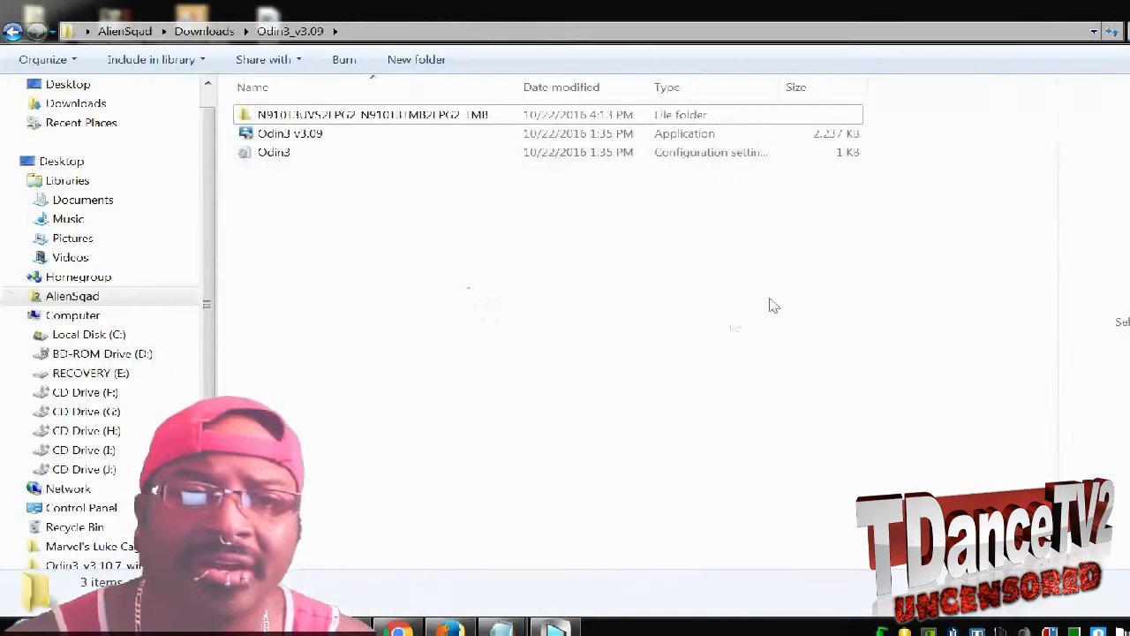
{"action": "mouse_move", "coordinate": [700, 402]}
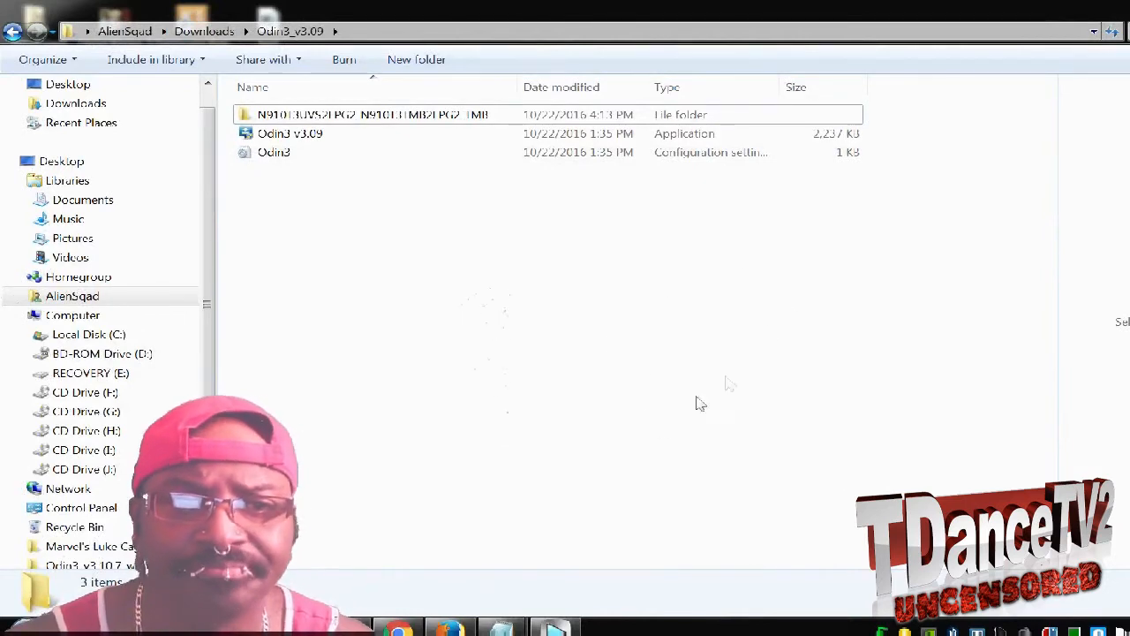
- Launch the Odin3 v3.09 flashing tool from the Explorer folder
{"action": "left_click", "coordinate": [290, 134]}
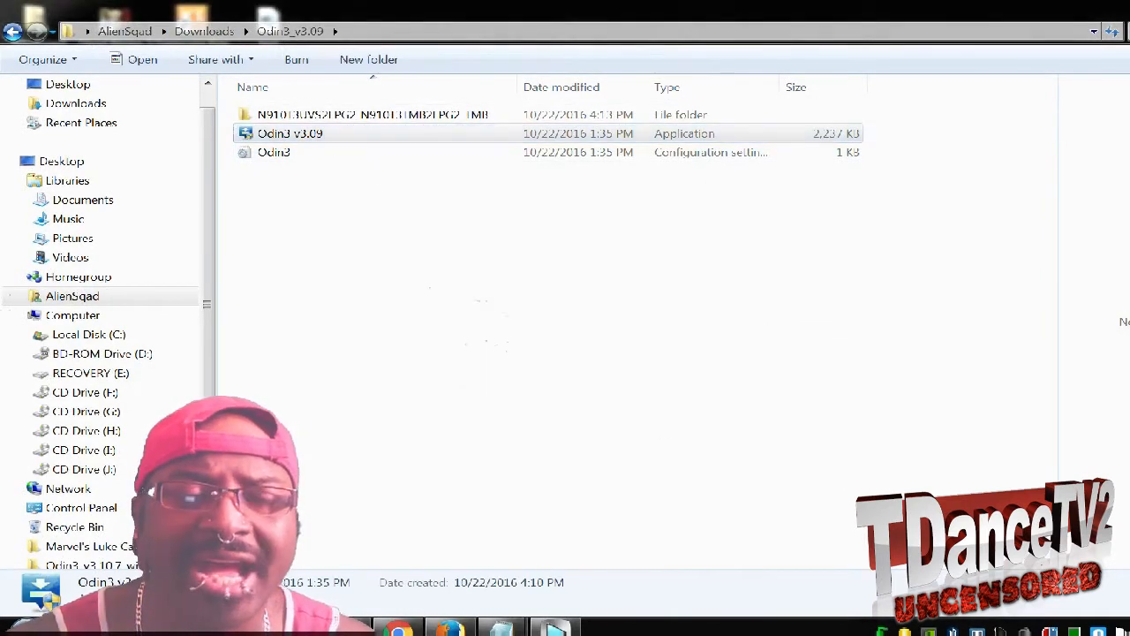
{"action": "mouse_move", "coordinate": [668, 481]}
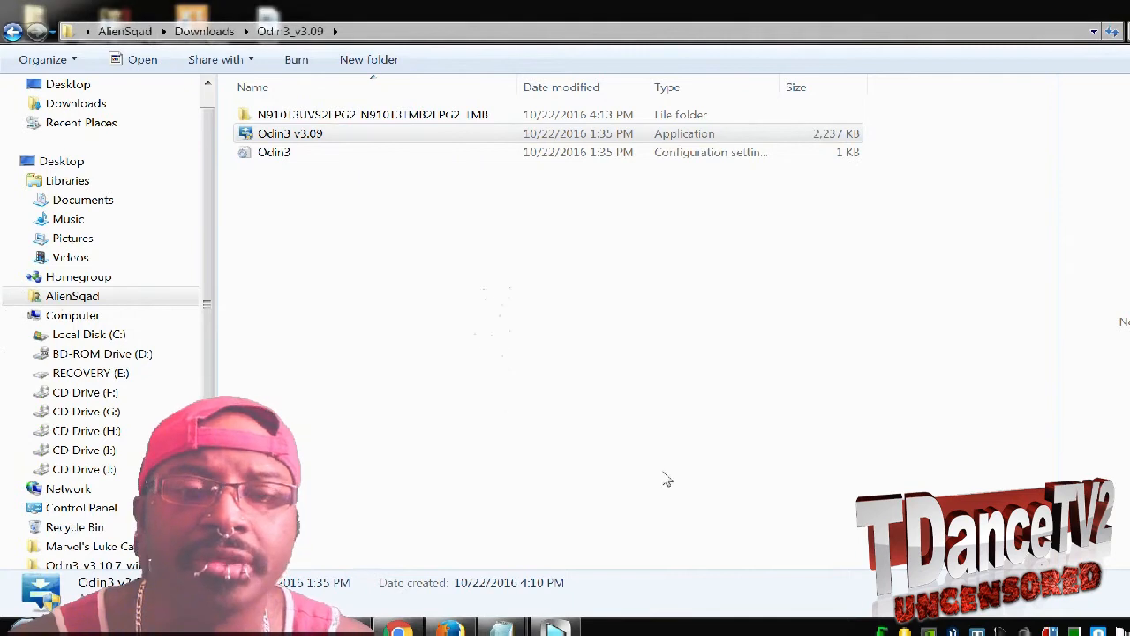
{"action": "double_click", "coordinate": [289, 135]}
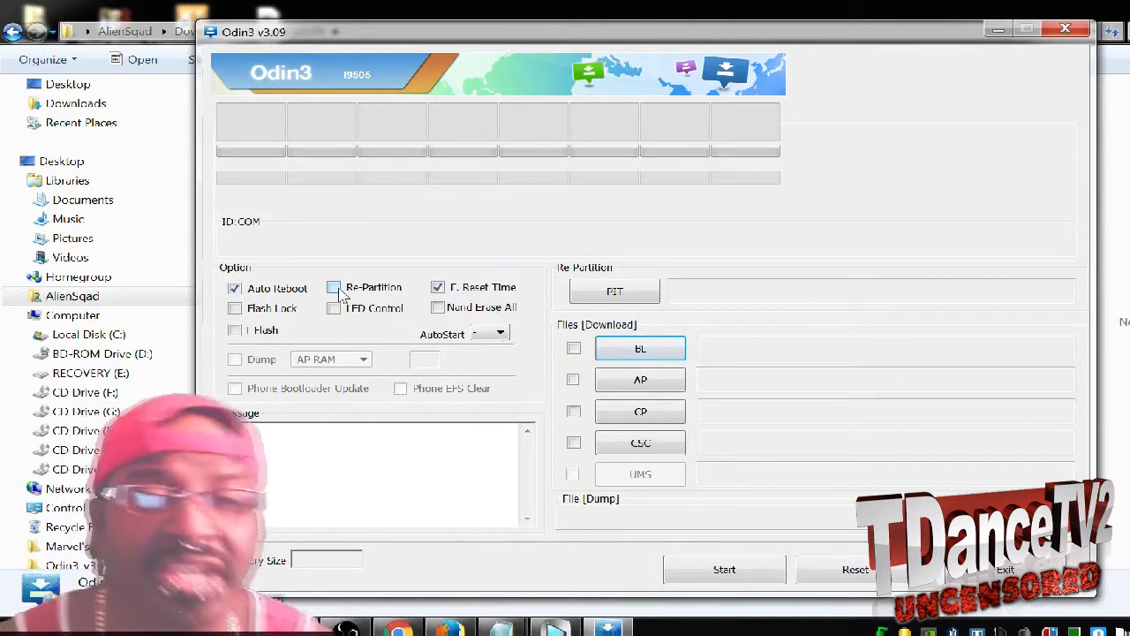
- Load the N910T3UVS2EPG2 tar.md5 firmware into the AP slot so its MD5 check runs
{"action": "left_click", "coordinate": [640, 348]}
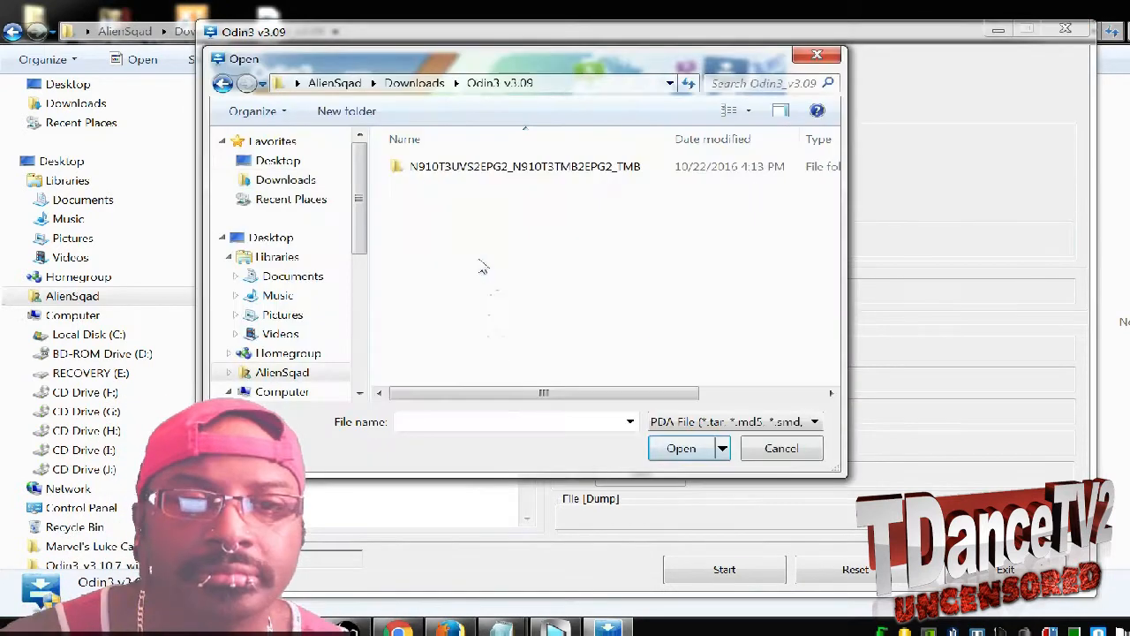
{"action": "mouse_move", "coordinate": [614, 192]}
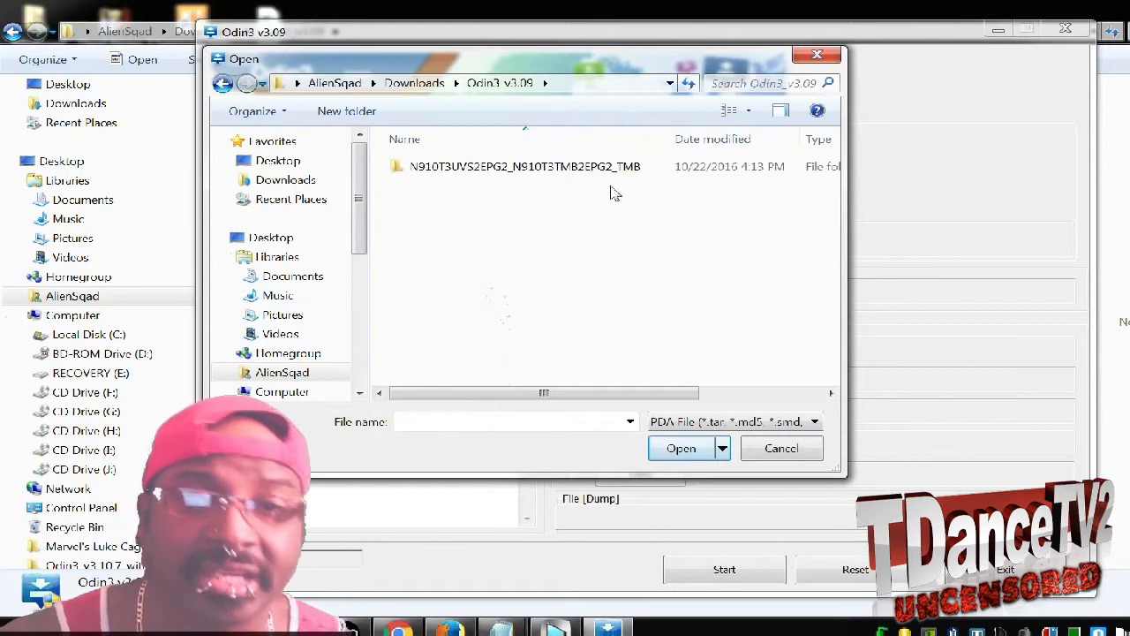
{"action": "mouse_move", "coordinate": [609, 192]}
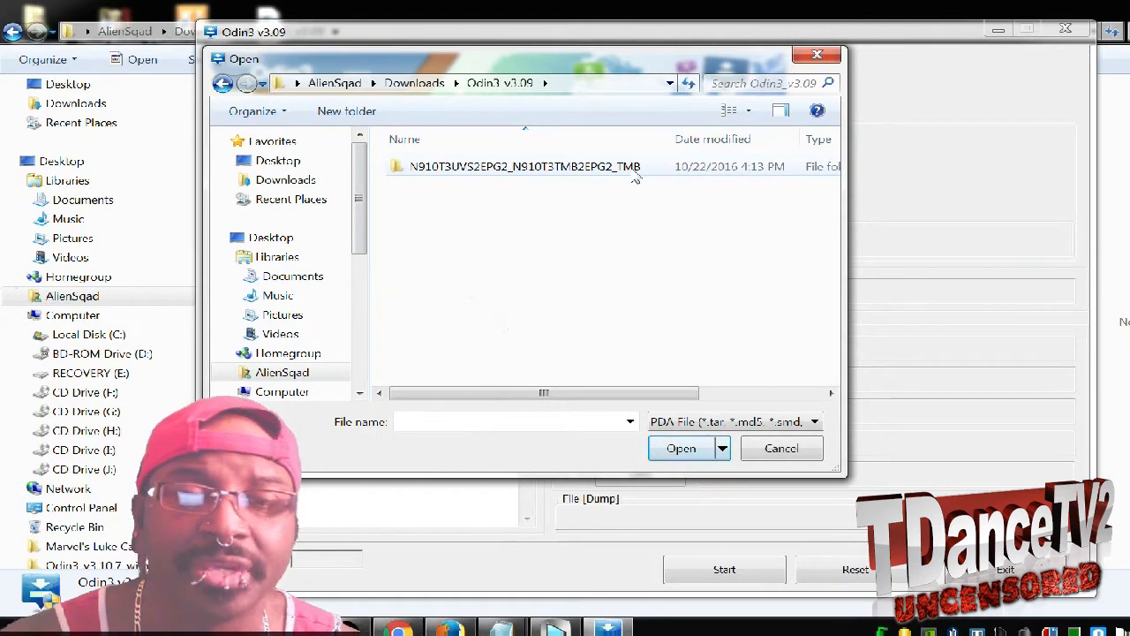
{"action": "double_click", "coordinate": [523, 166]}
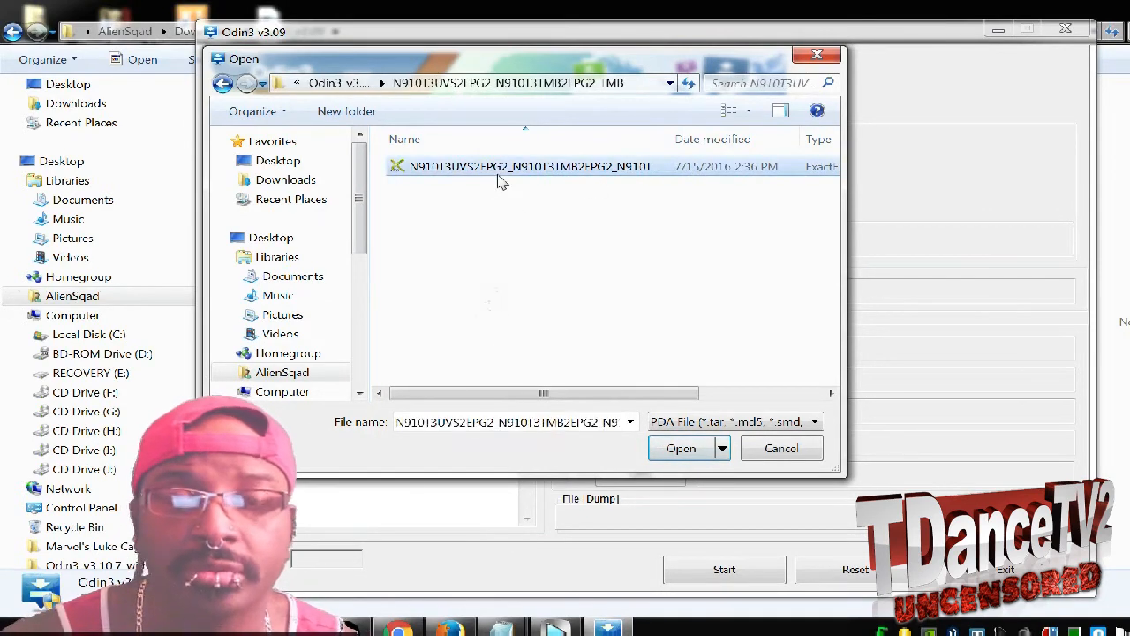
{"action": "left_click", "coordinate": [682, 449]}
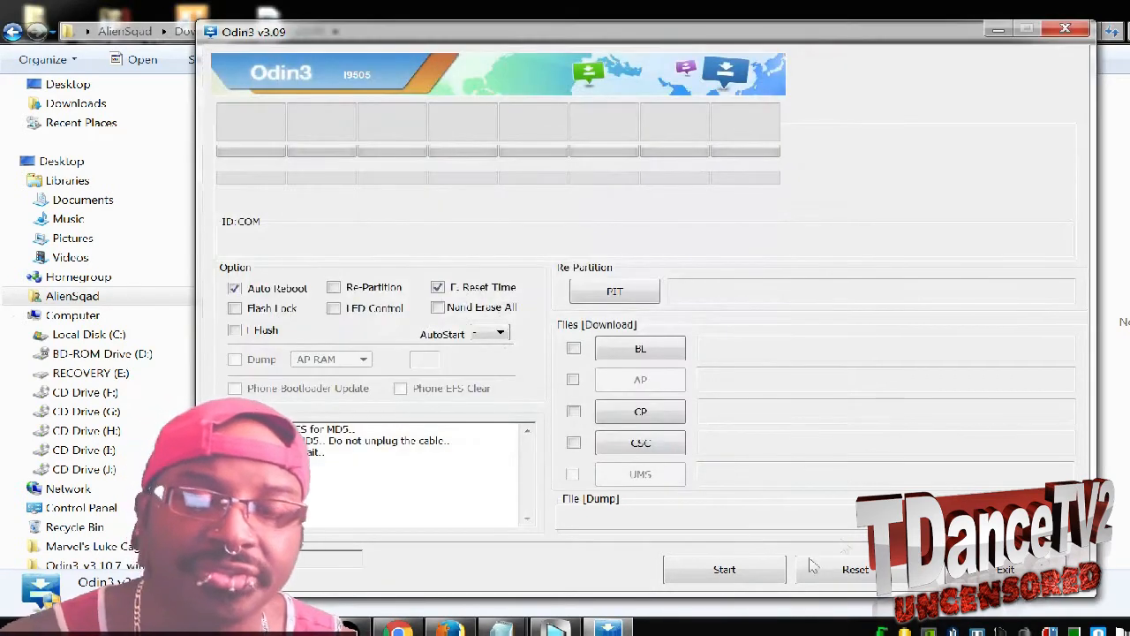